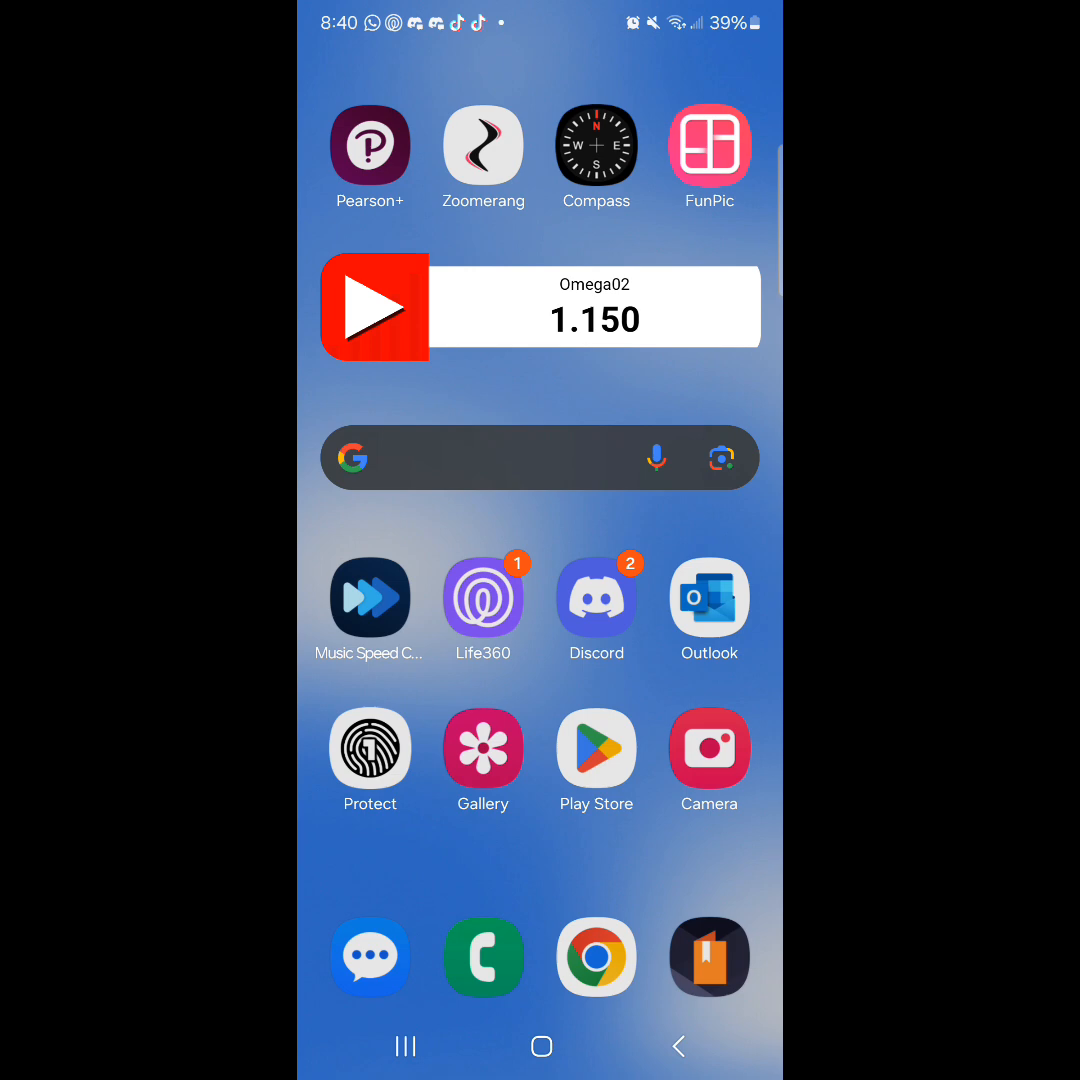
- Launch the Google Play Store from the Android home screen
{"action": "left_click", "coordinate": [596, 752]}
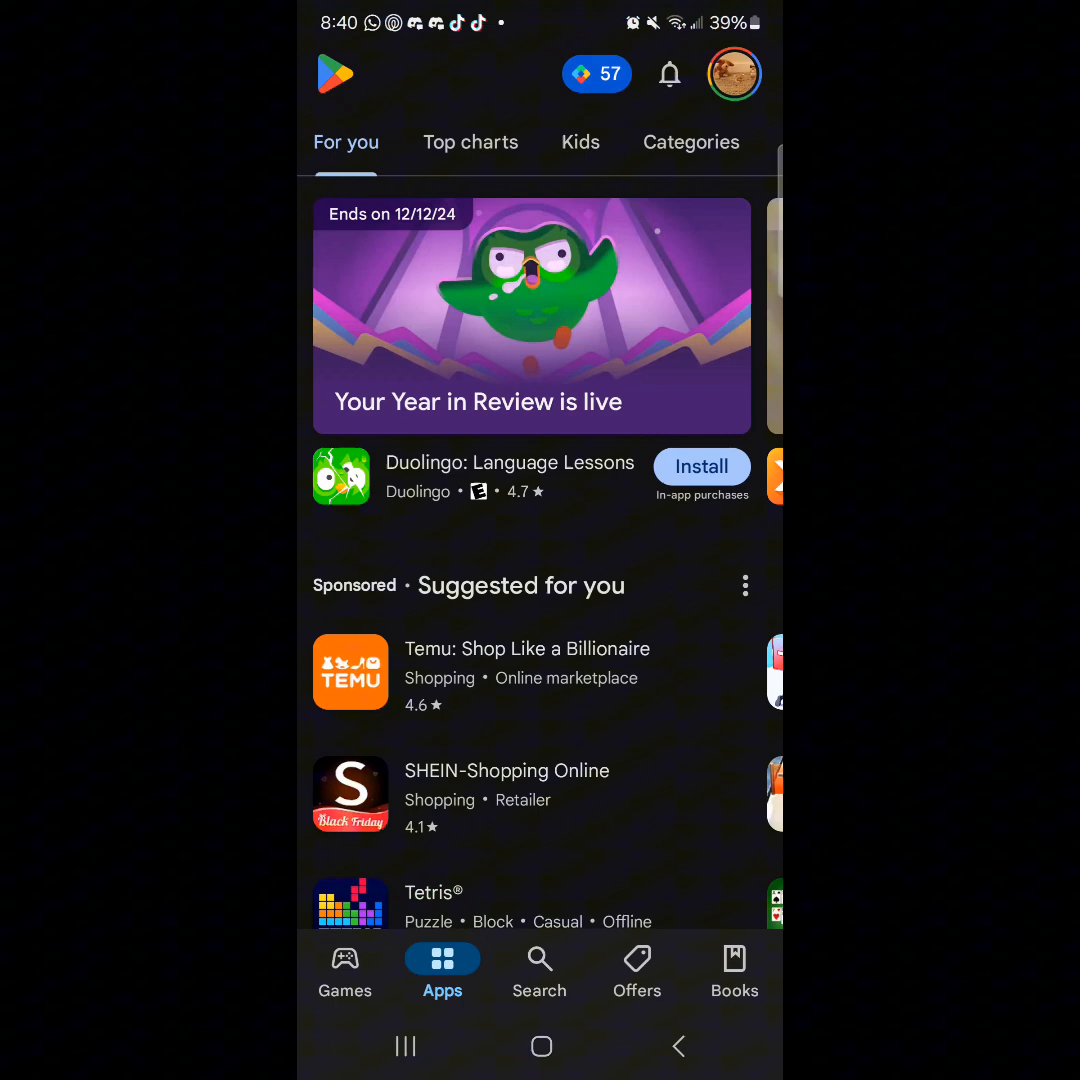
- Search the Play Store for 'reflash' by rerunning the recent search
{"action": "left_click", "coordinate": [540, 964]}
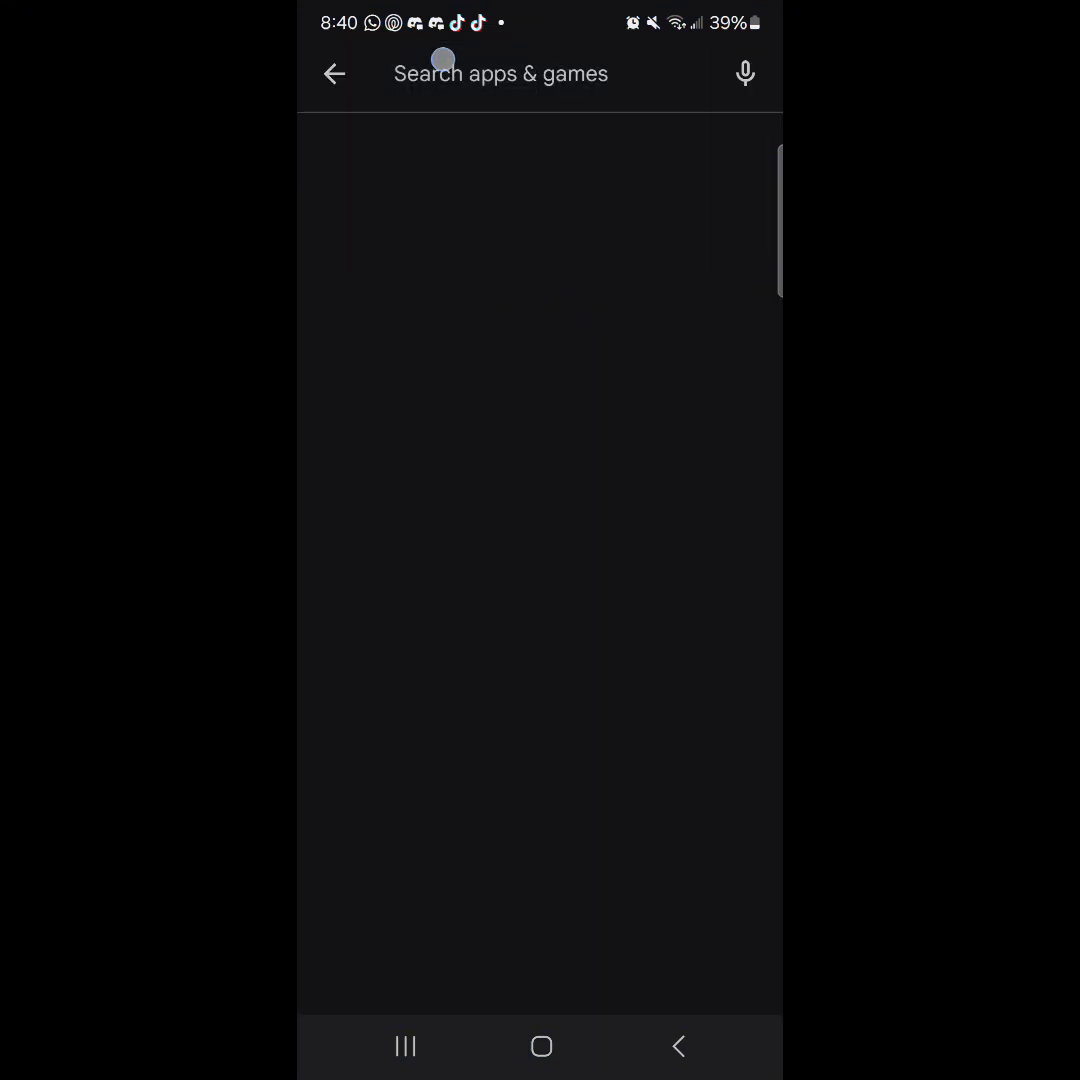
{"action": "left_click", "coordinate": [500, 72]}
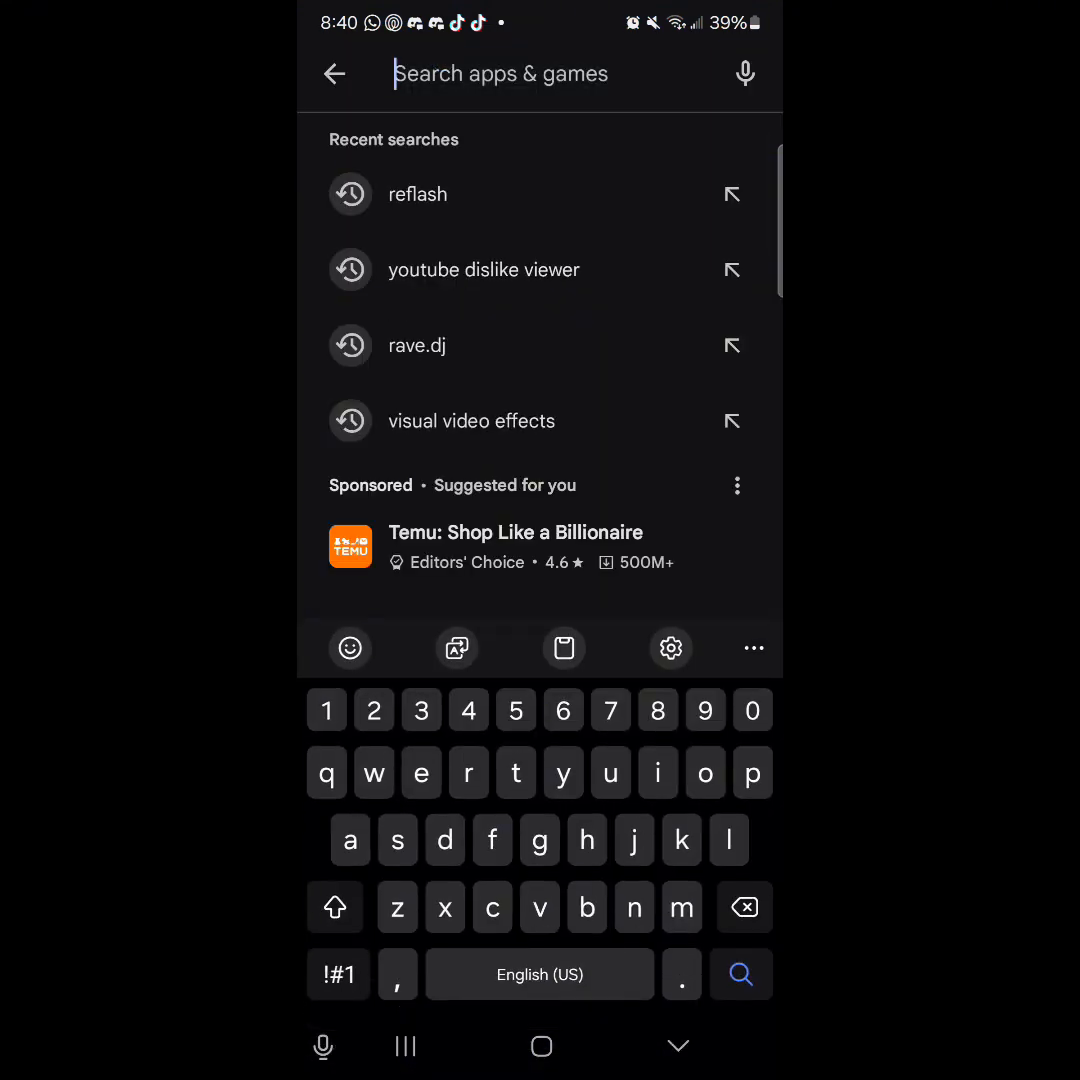
{"action": "left_click", "coordinate": [416, 194]}
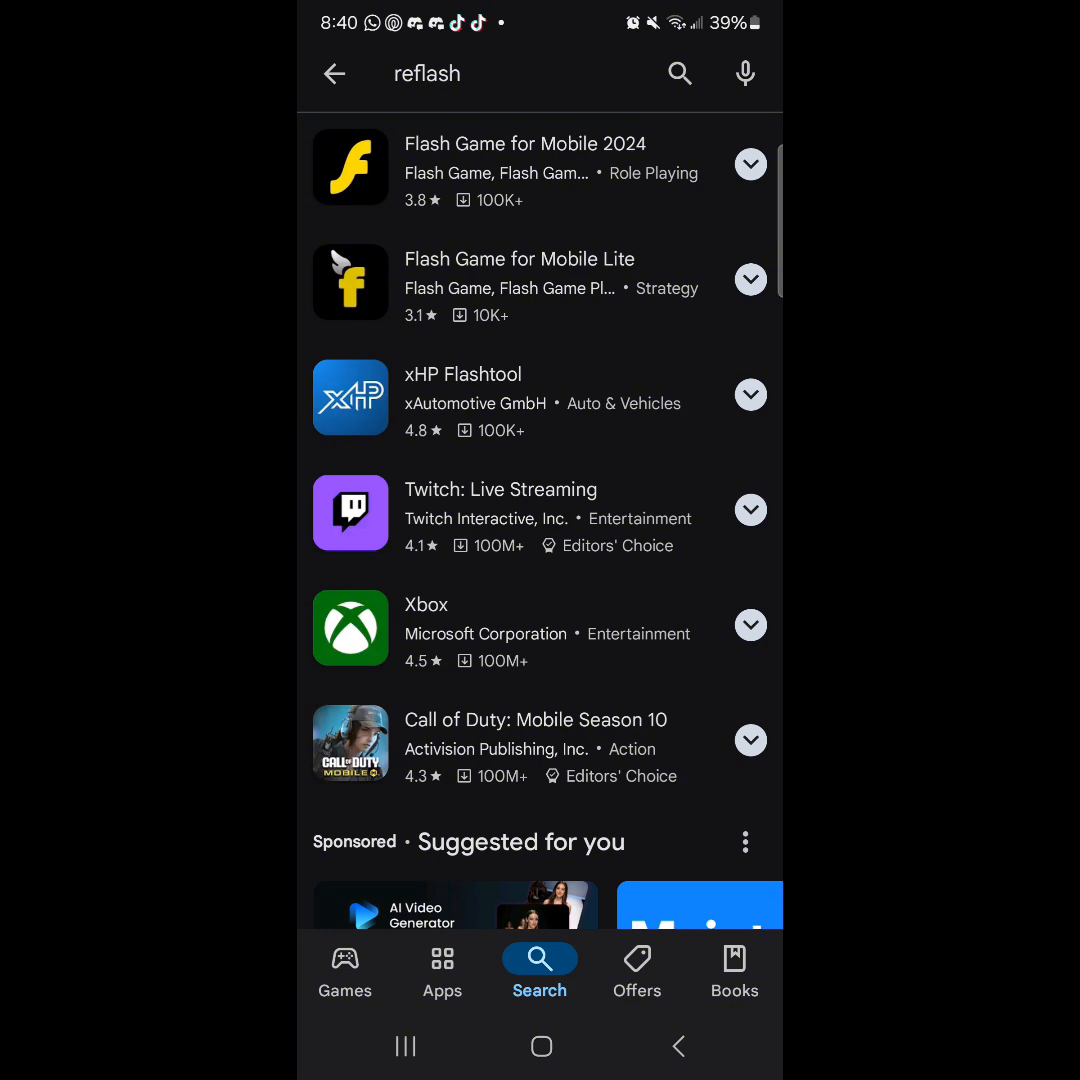
- Install Flash Game for Mobile 2024 from its store page and launch it
{"action": "left_click", "coordinate": [524, 144]}
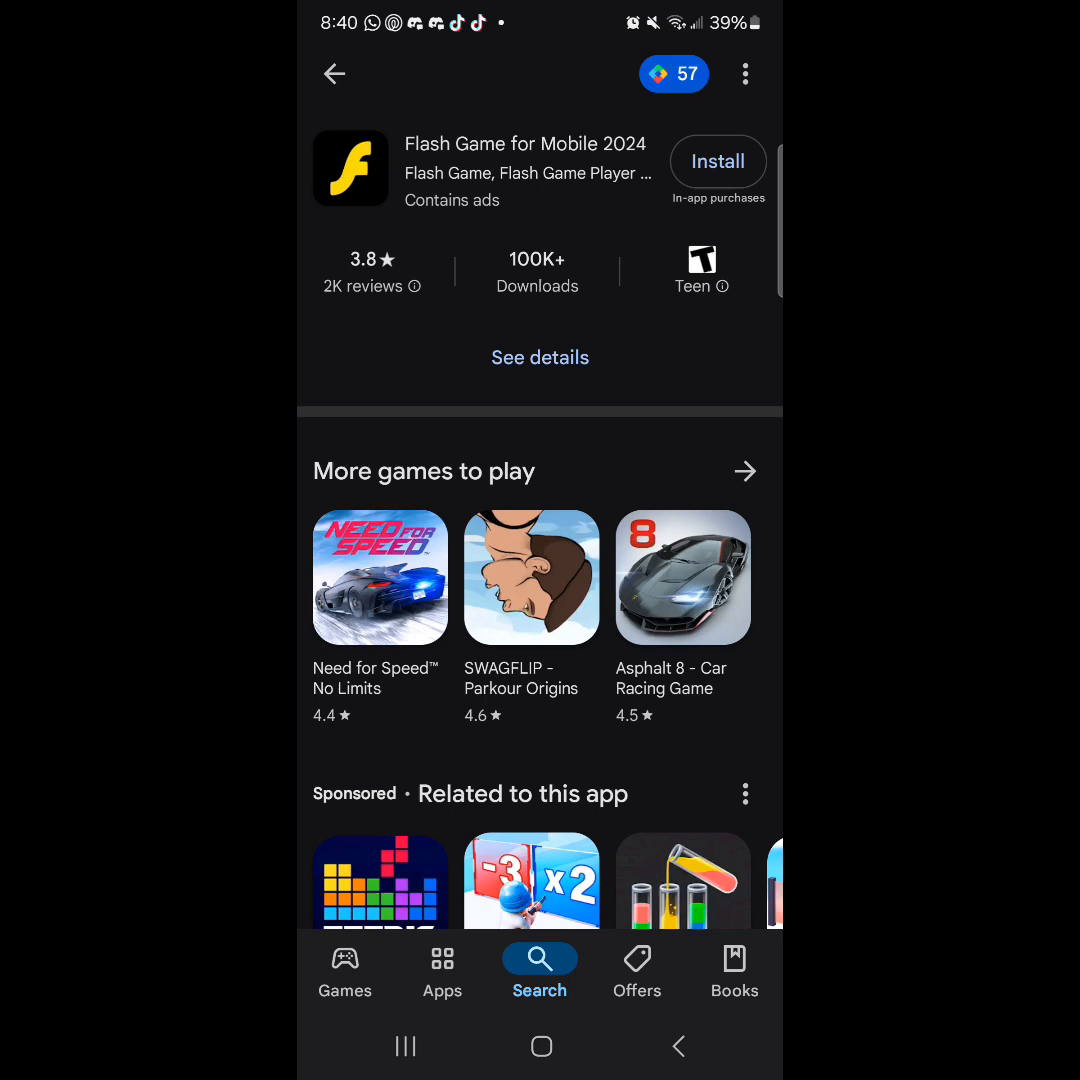
{"action": "left_click", "coordinate": [716, 160]}
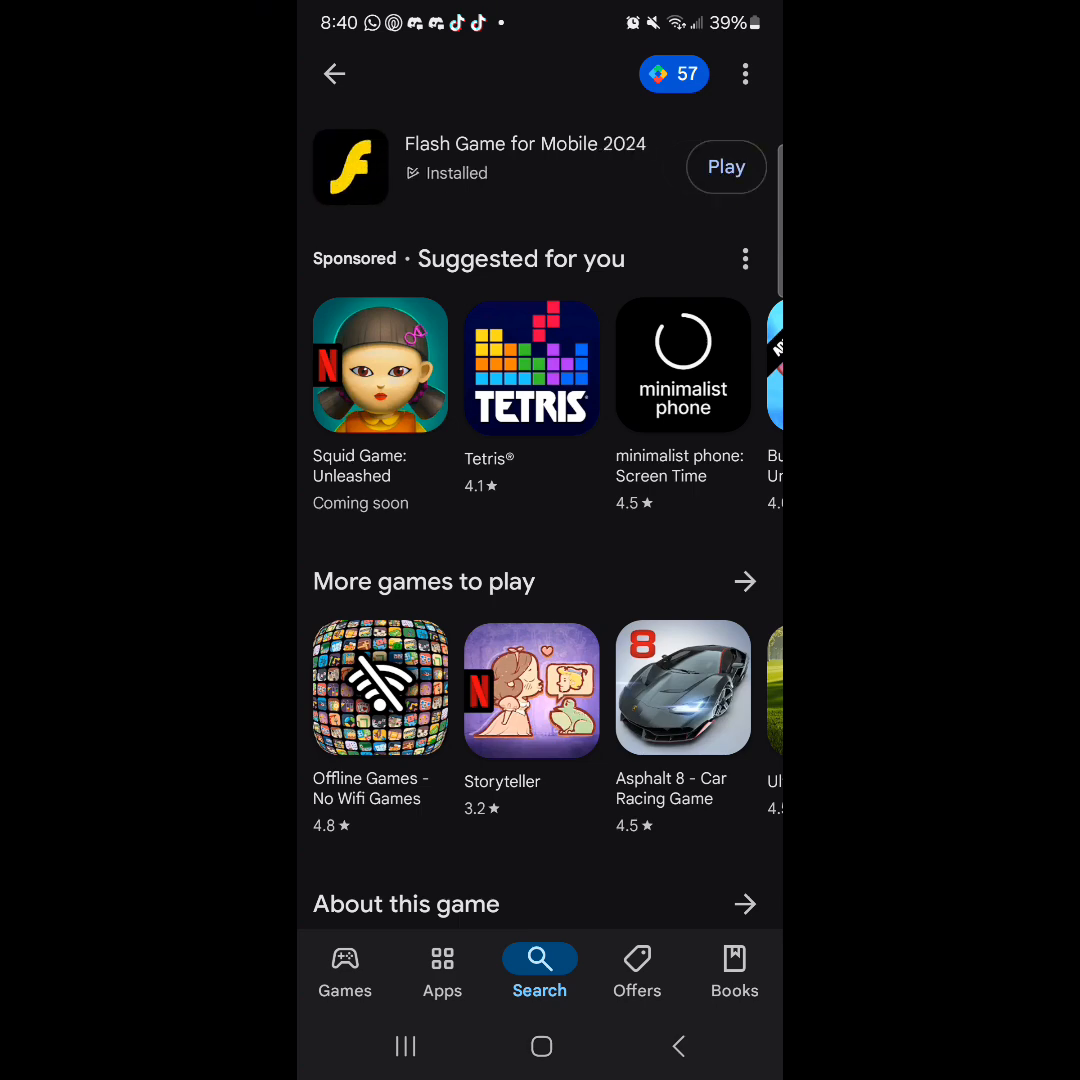
{"action": "left_click", "coordinate": [726, 168]}
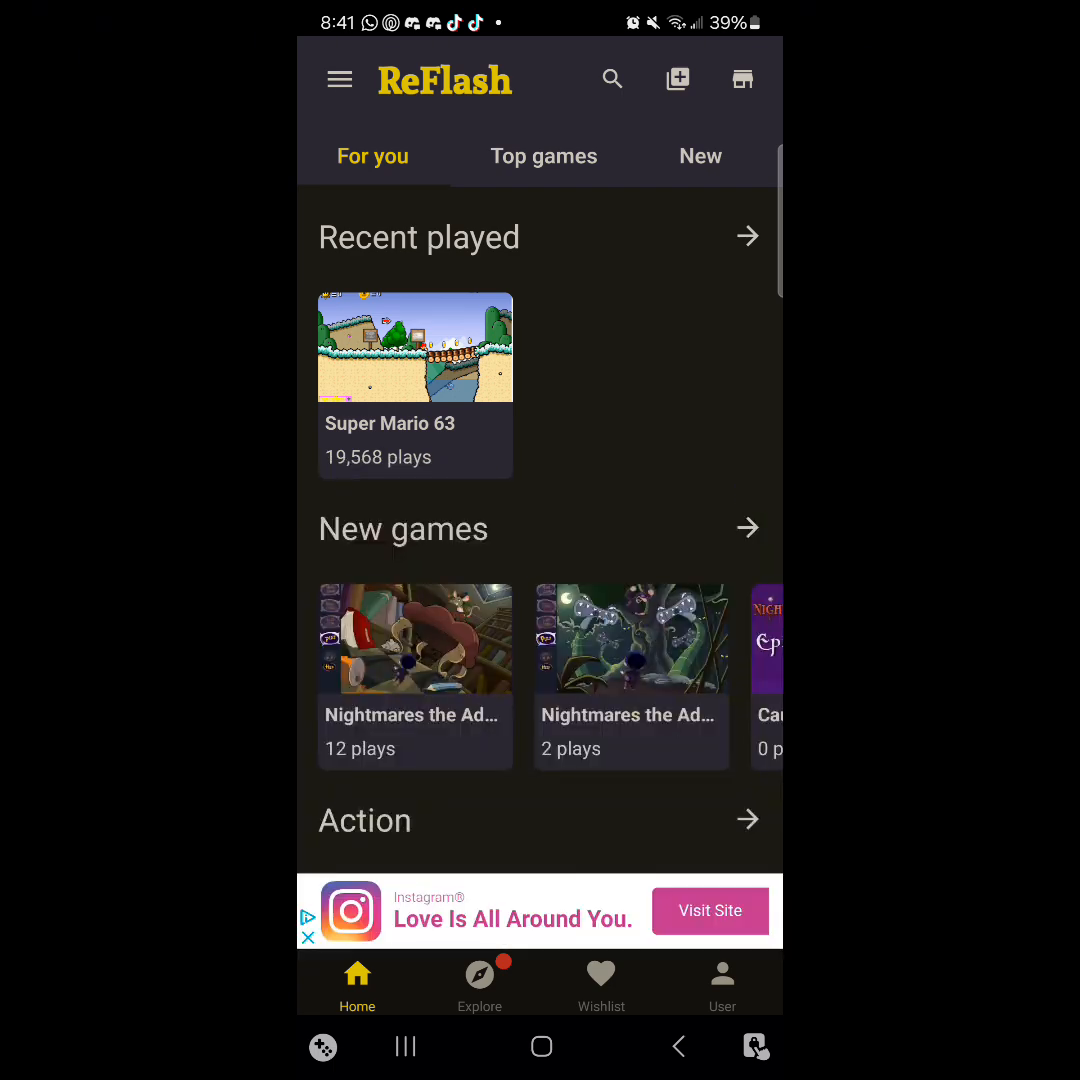
- Browse the ReFlash home feed and side drawer, reaching the Super Mario 63 game page
{"action": "scroll", "scroll_direction": "down", "scroll_amount": 3}
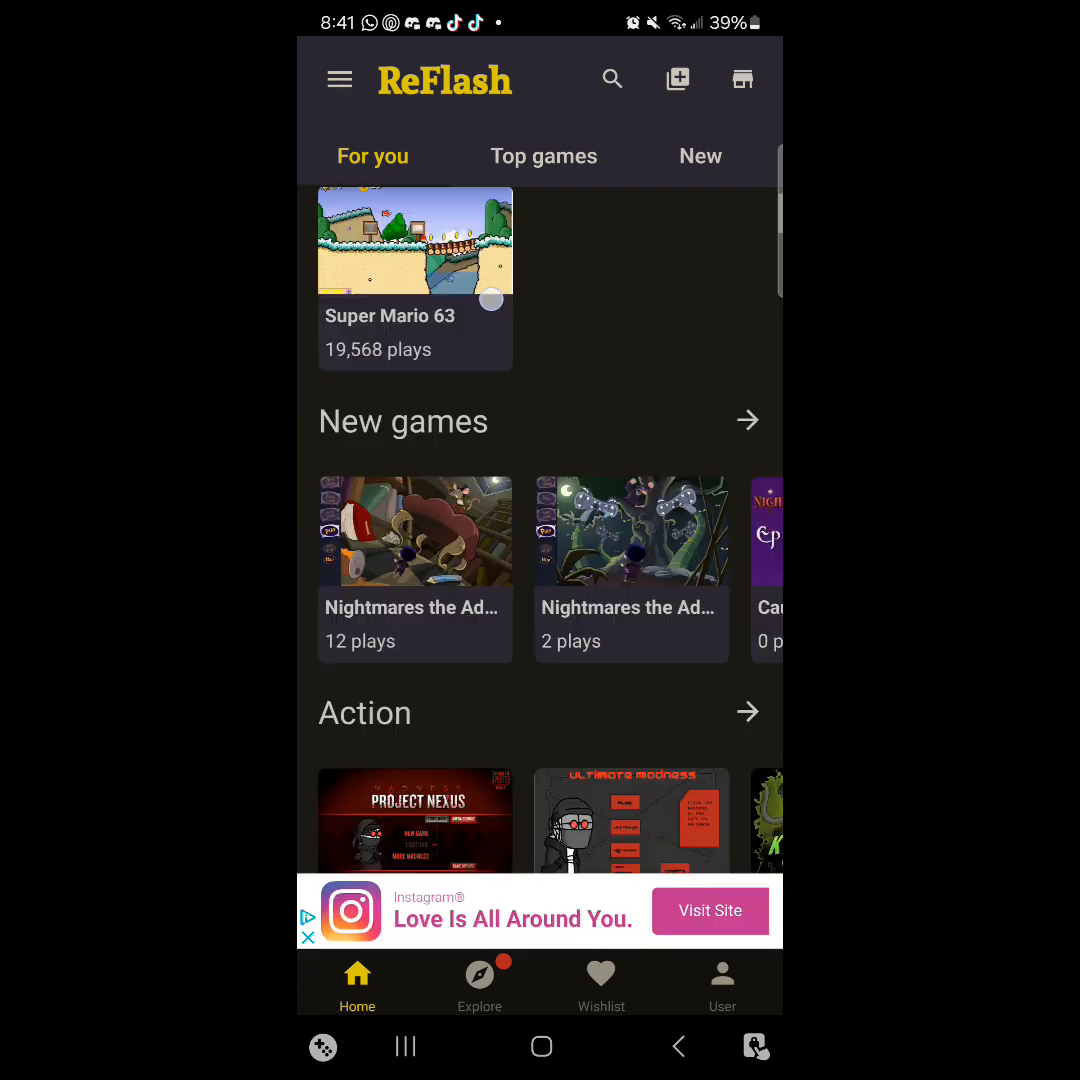
{"action": "left_click", "coordinate": [340, 80]}
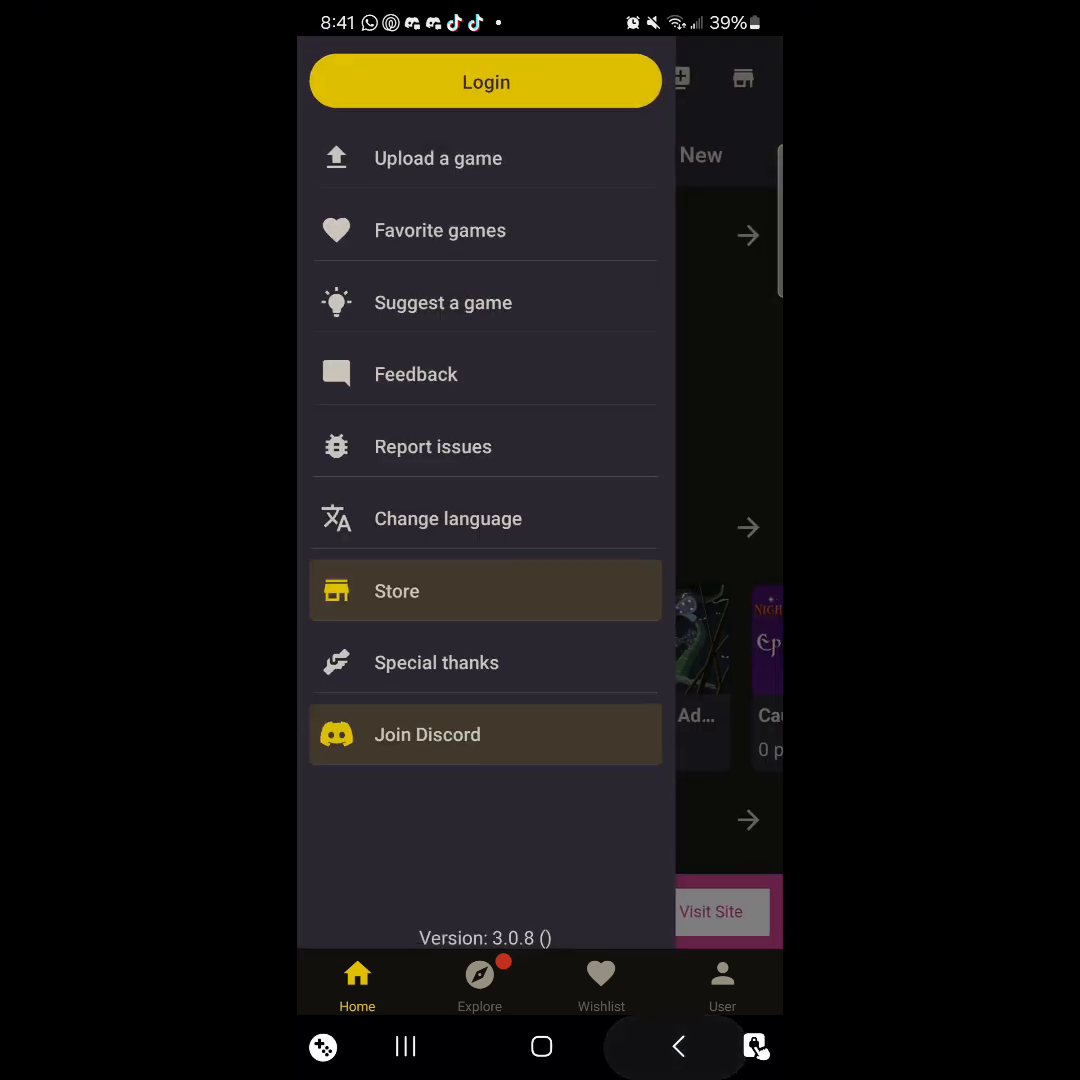
{"action": "left_click", "coordinate": [340, 80]}
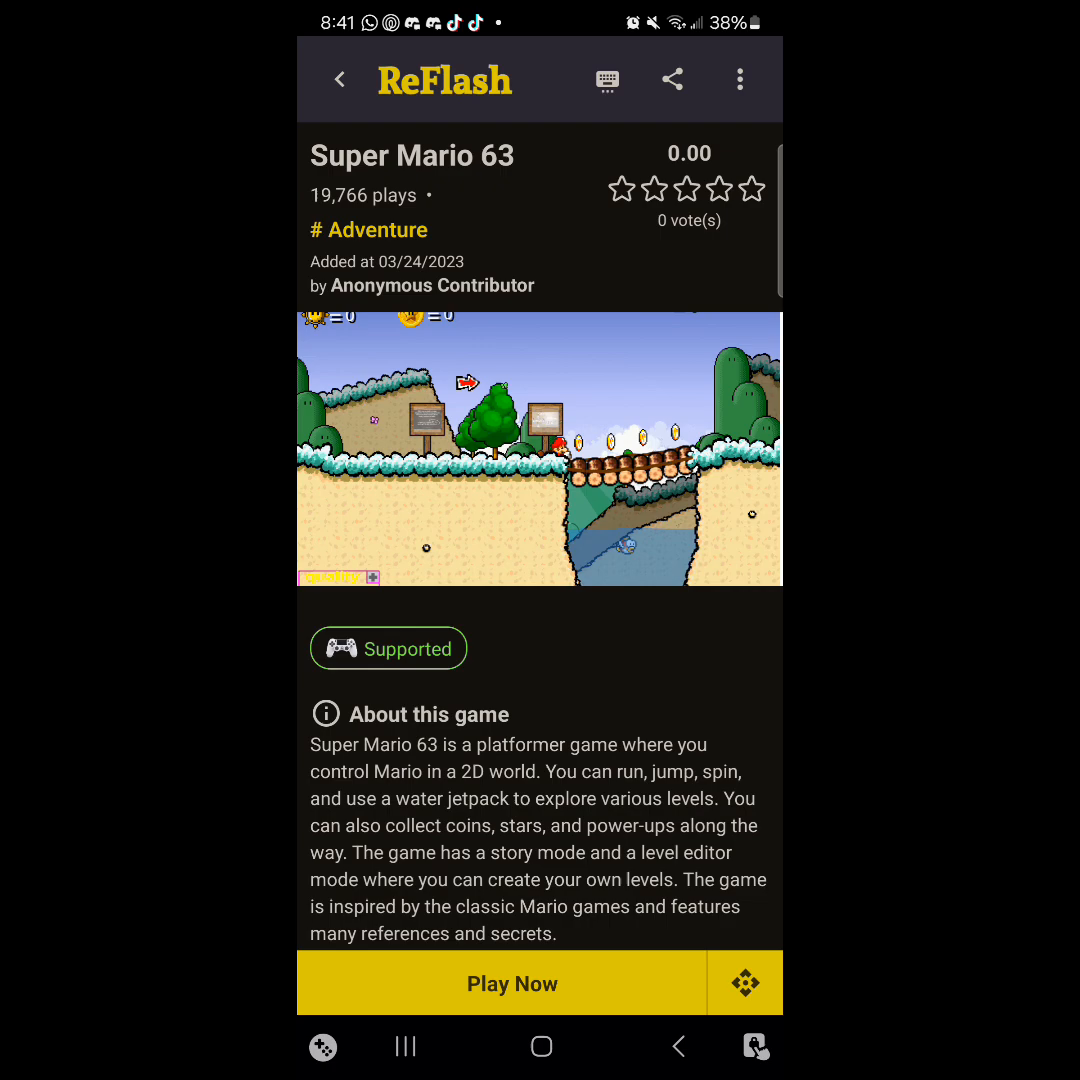
- Start Super Mario 63 with Play Now, loading it in the landscape player
{"action": "left_click", "coordinate": [512, 984]}
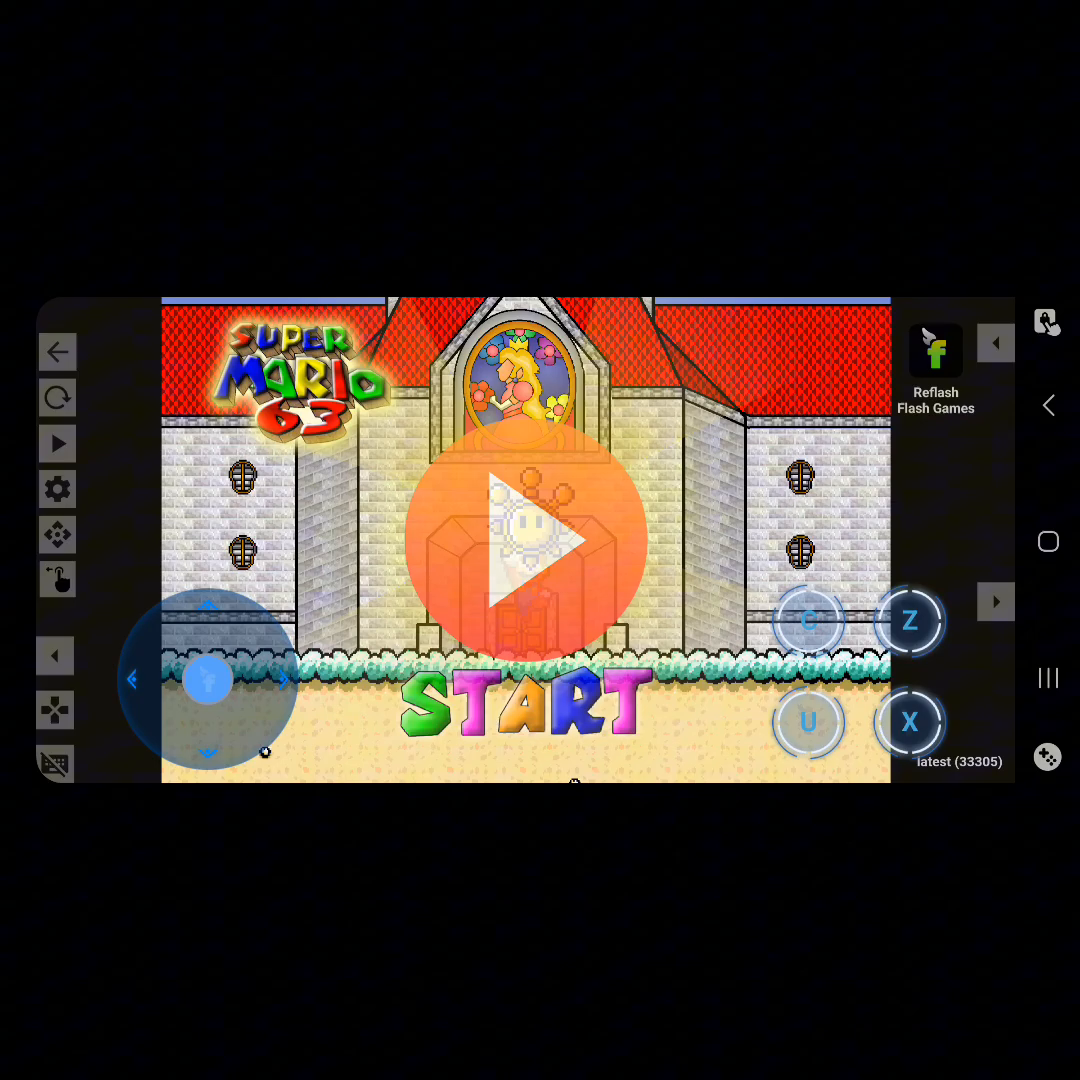
- Run the game past the play overlay and bring up Change Flash Player Variant
{"action": "left_click", "coordinate": [528, 540]}
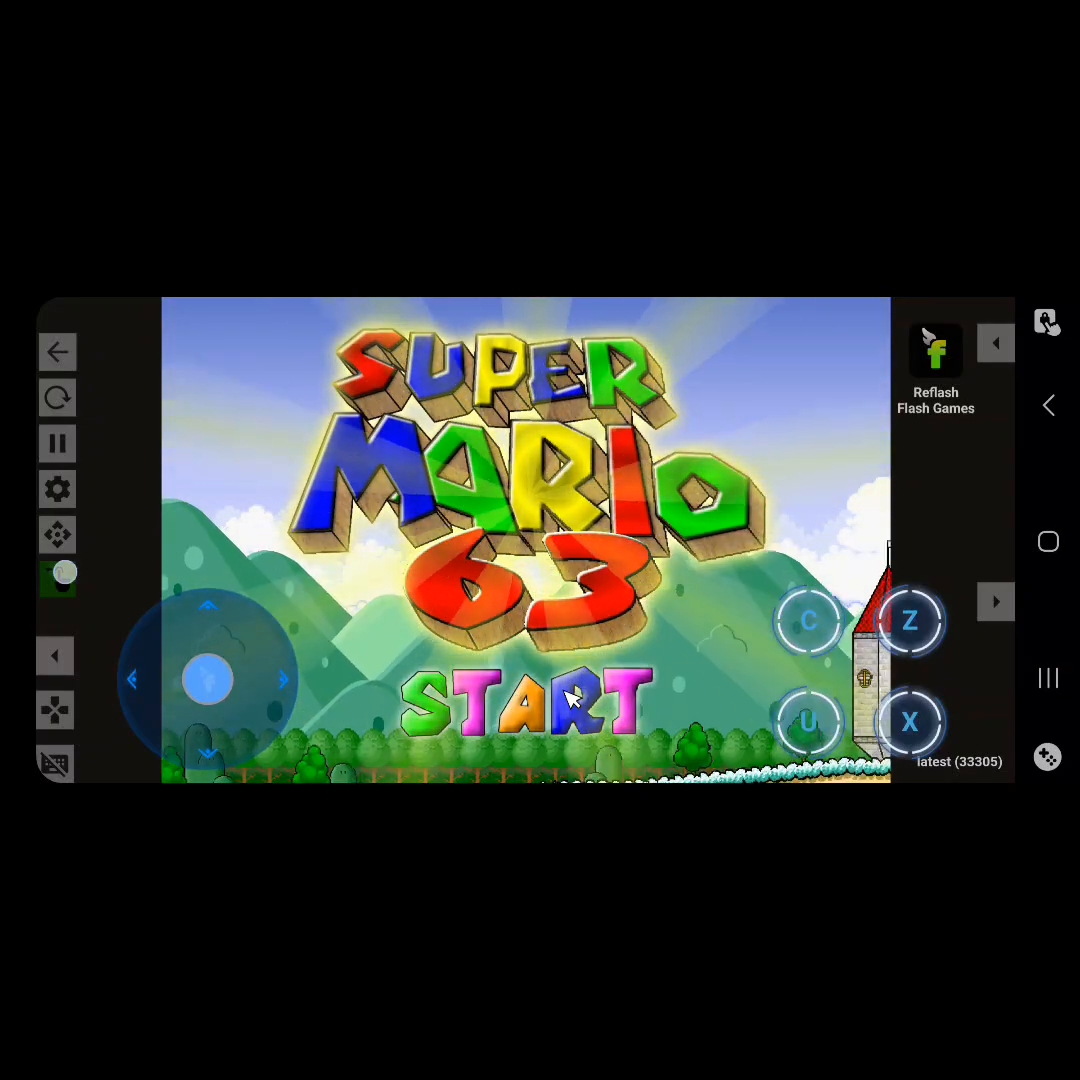
{"action": "left_click", "coordinate": [524, 696]}
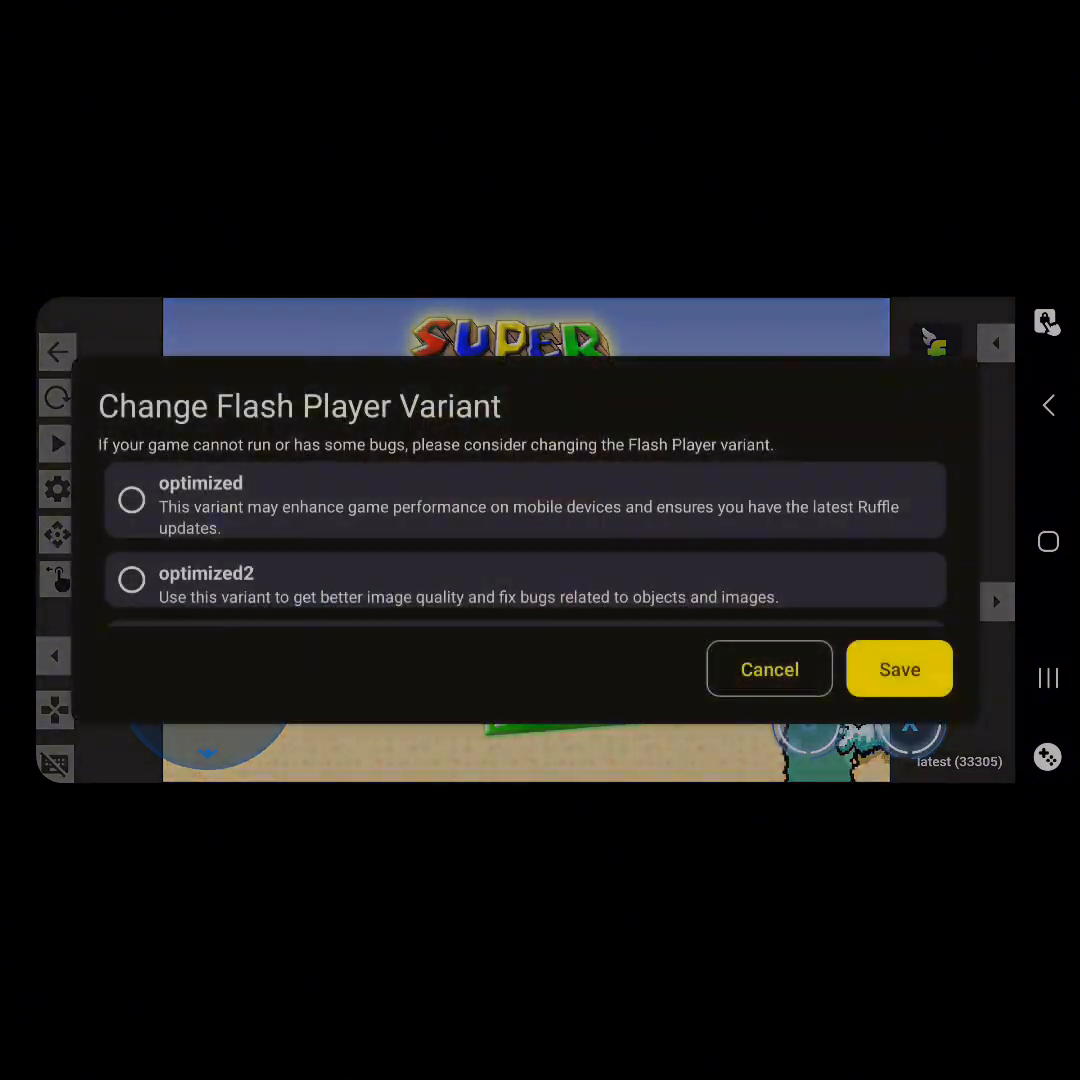
- Save and reload the game settings, resuming Super Mario 63 to its main menu
{"action": "scroll", "scroll_direction": "down", "scroll_amount": 3}
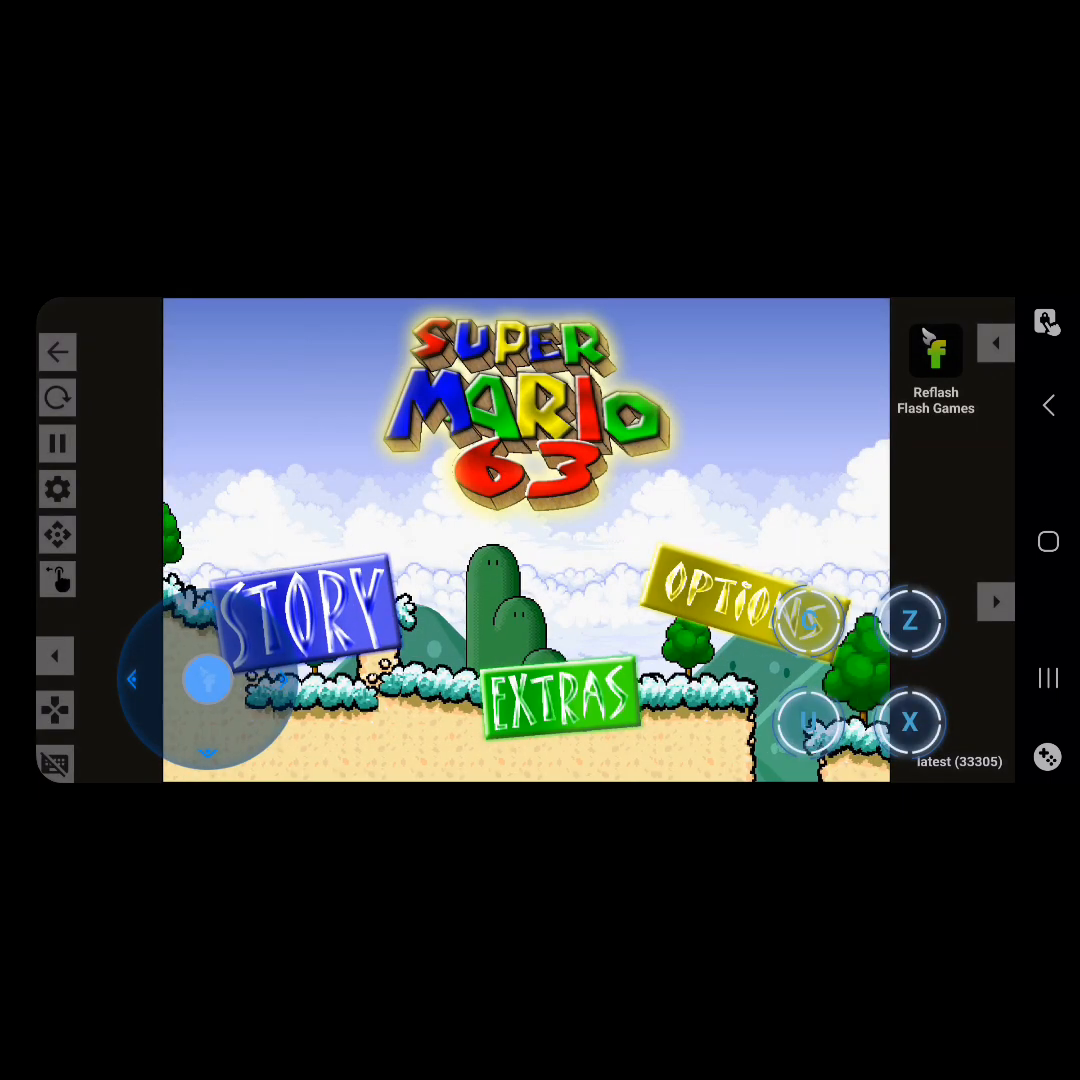
{"action": "left_click", "coordinate": [56, 486]}
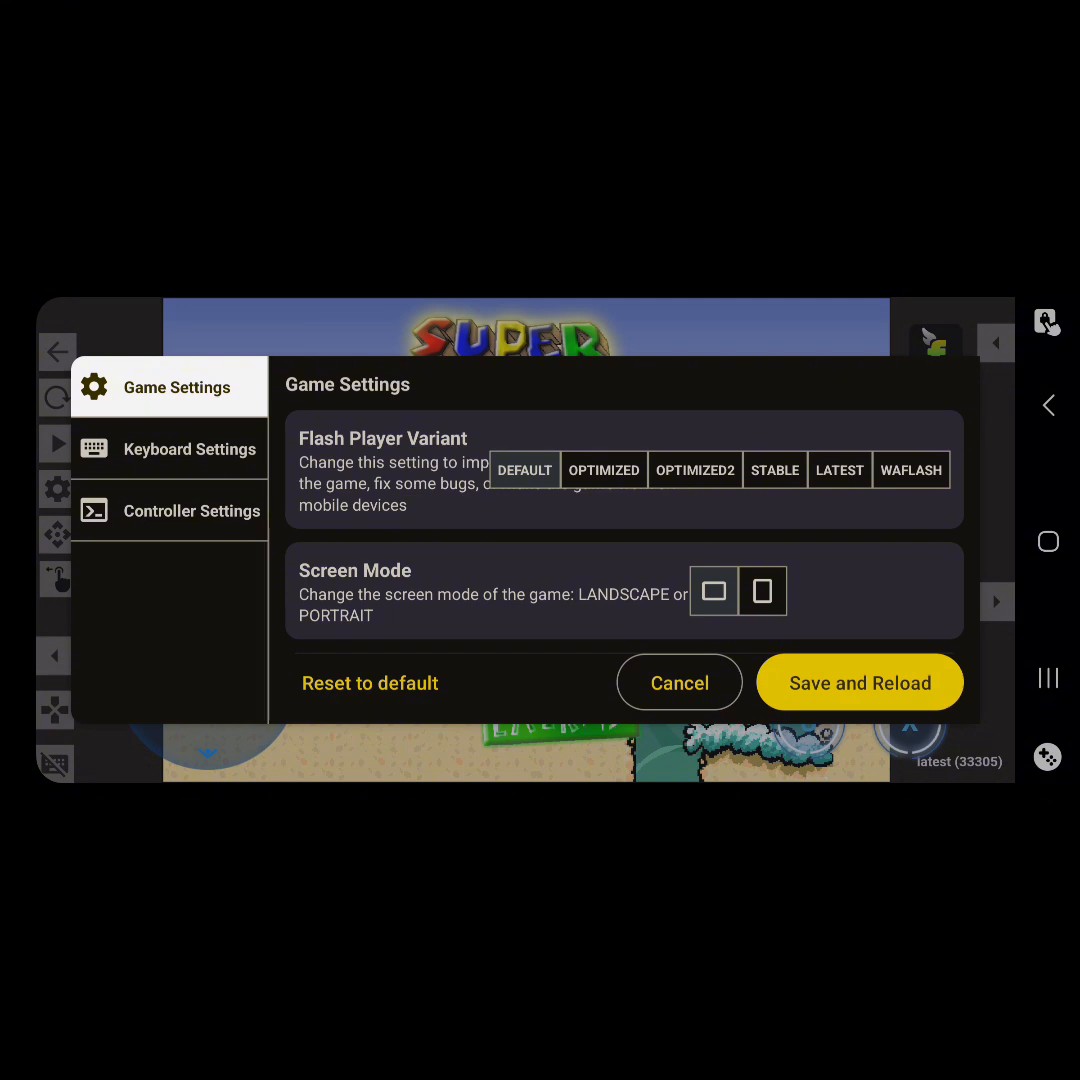
{"action": "left_click", "coordinate": [774, 470]}
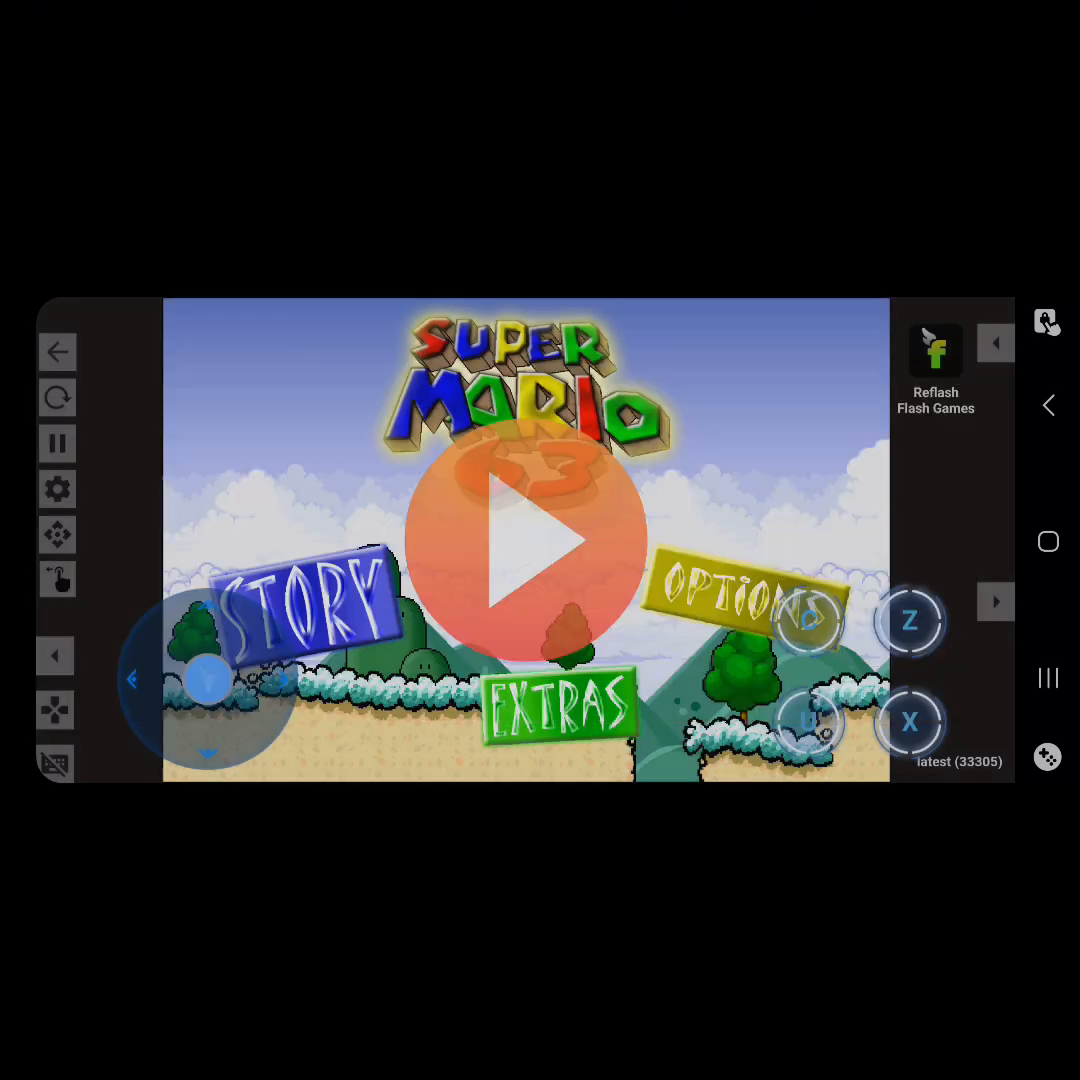
{"action": "left_click", "coordinate": [528, 536]}
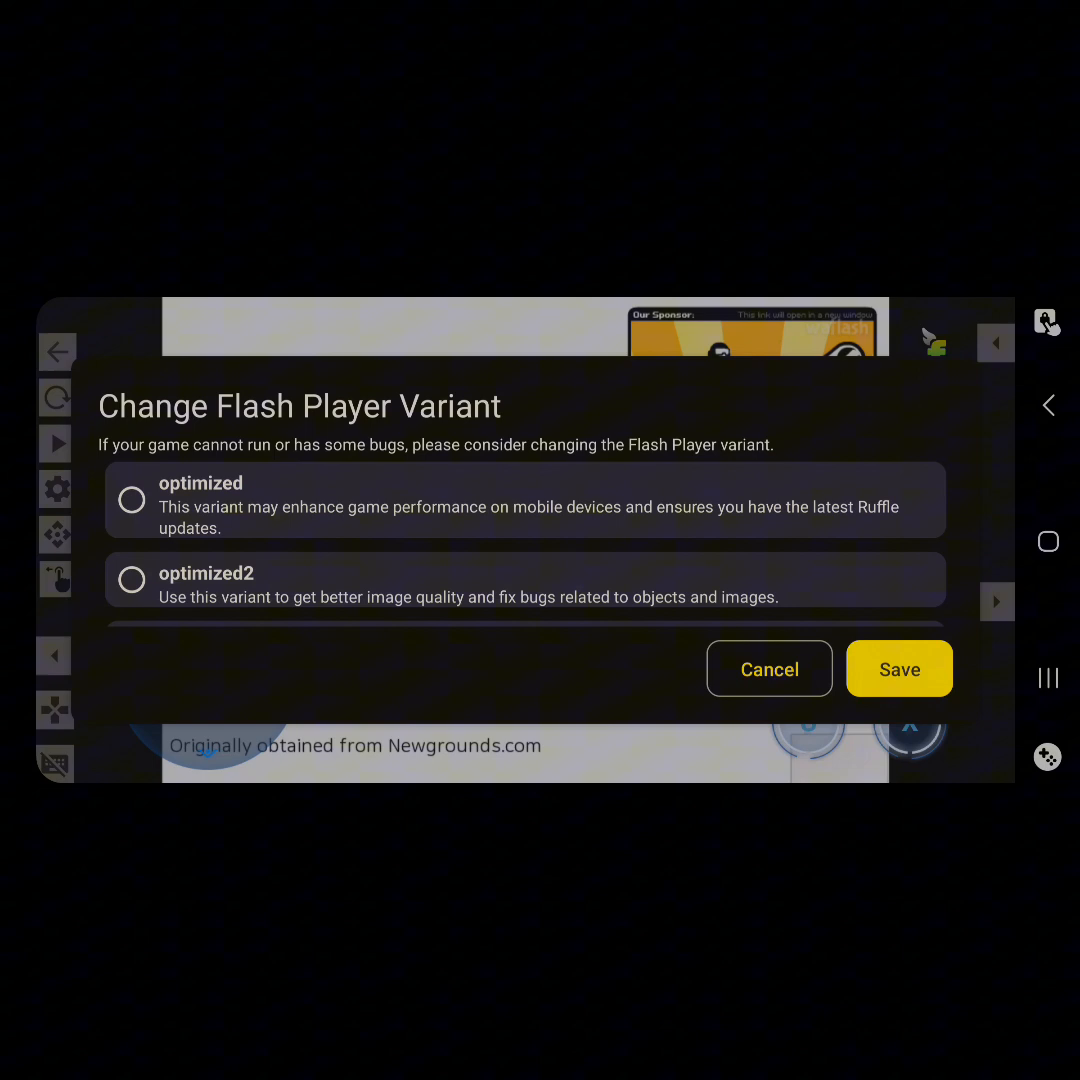
- Switch the player to the waflash variant and reopen Game Settings
{"action": "left_click", "coordinate": [900, 668]}
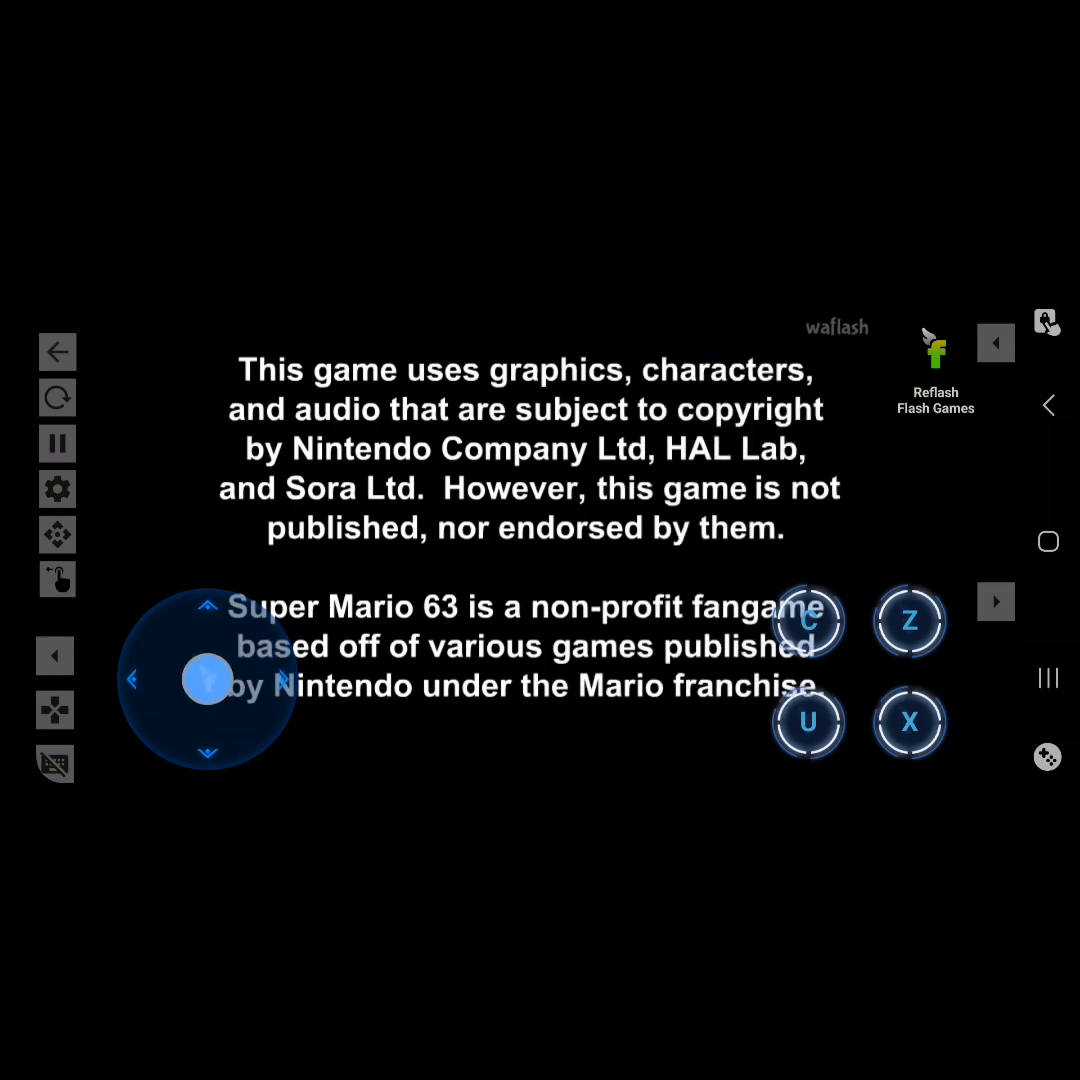
{"action": "left_click", "coordinate": [56, 488]}
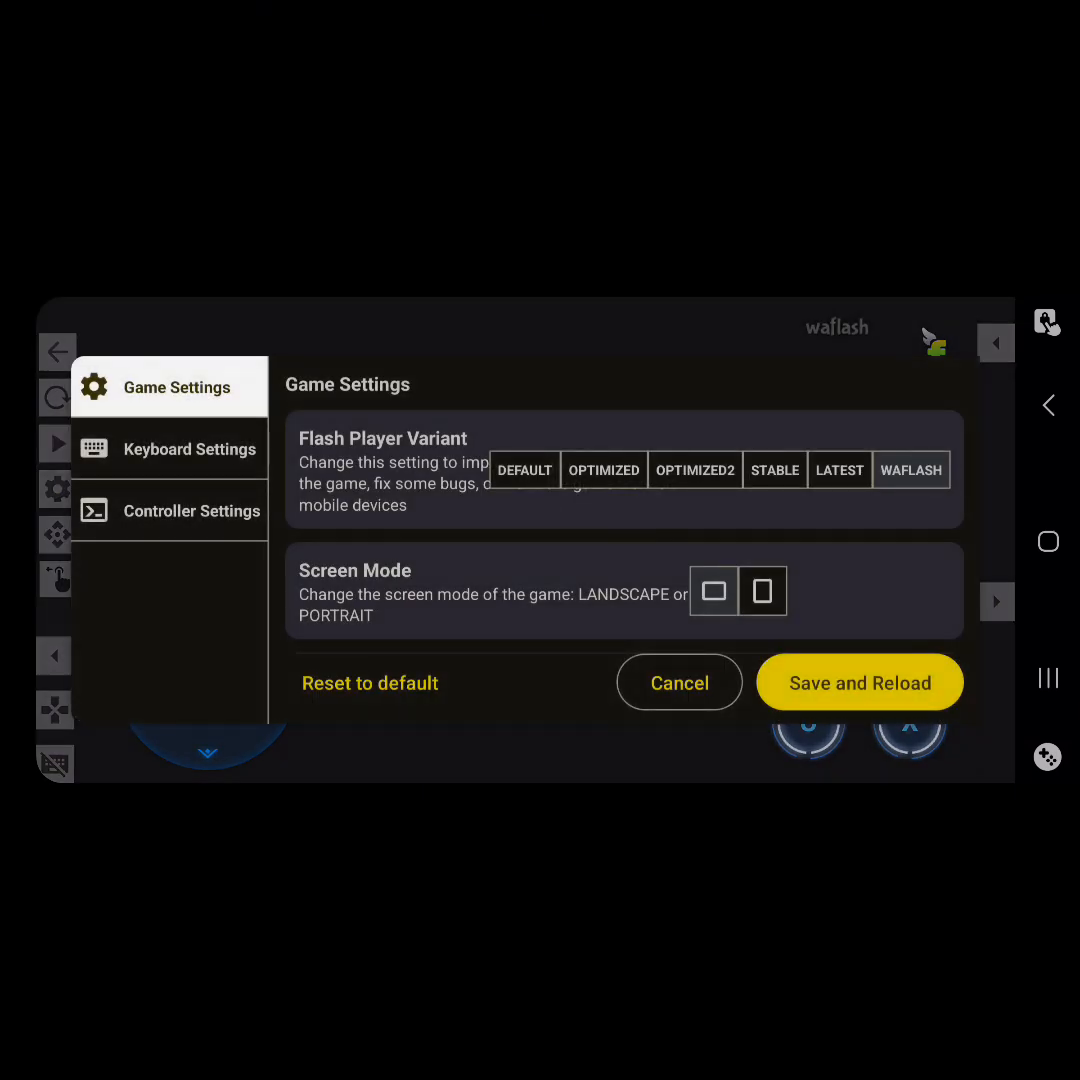
- Review the Keyboard Settings key list, then save and reload the game under waflash
{"action": "left_click", "coordinate": [188, 448]}
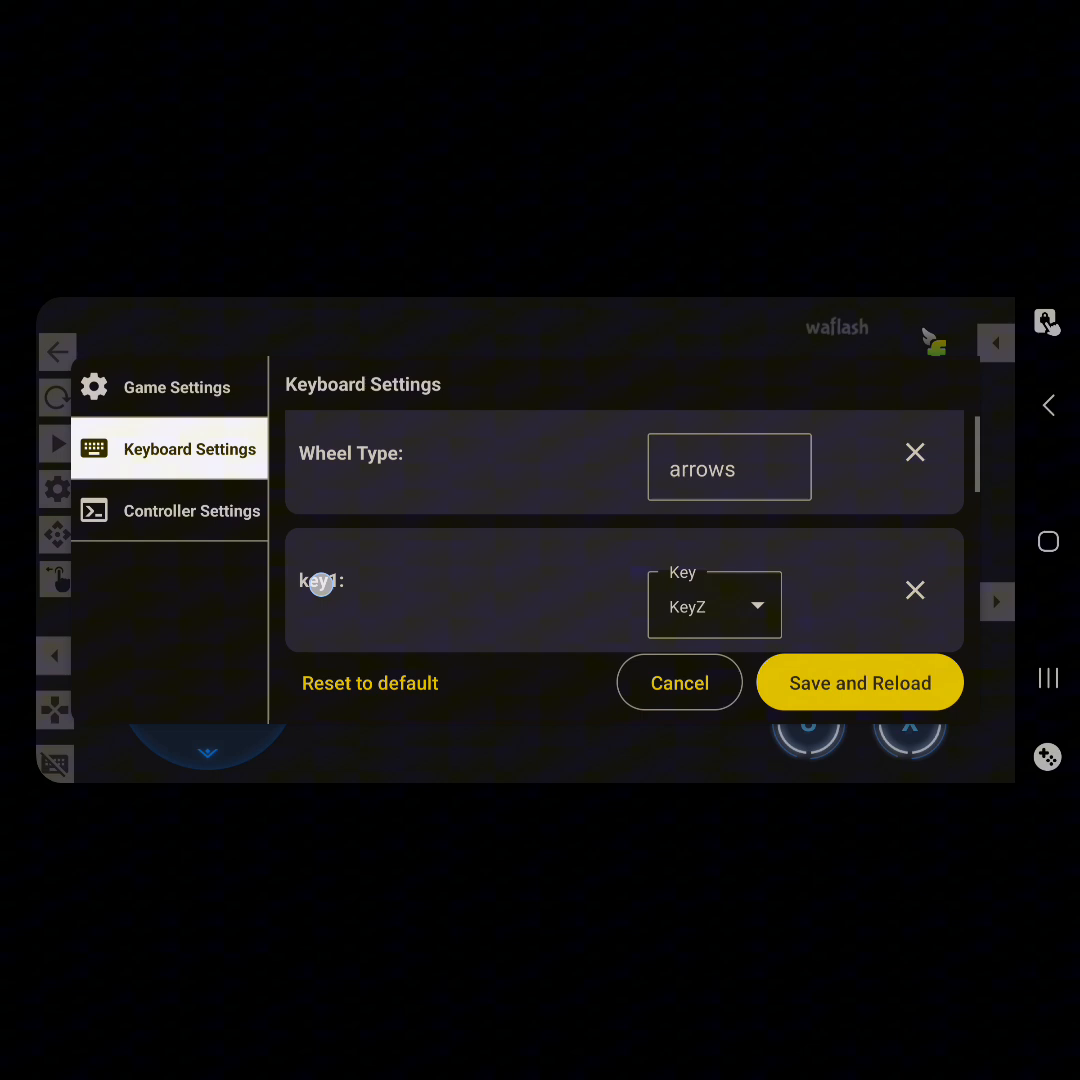
{"action": "scroll", "scroll_direction": "down", "scroll_amount": 3}
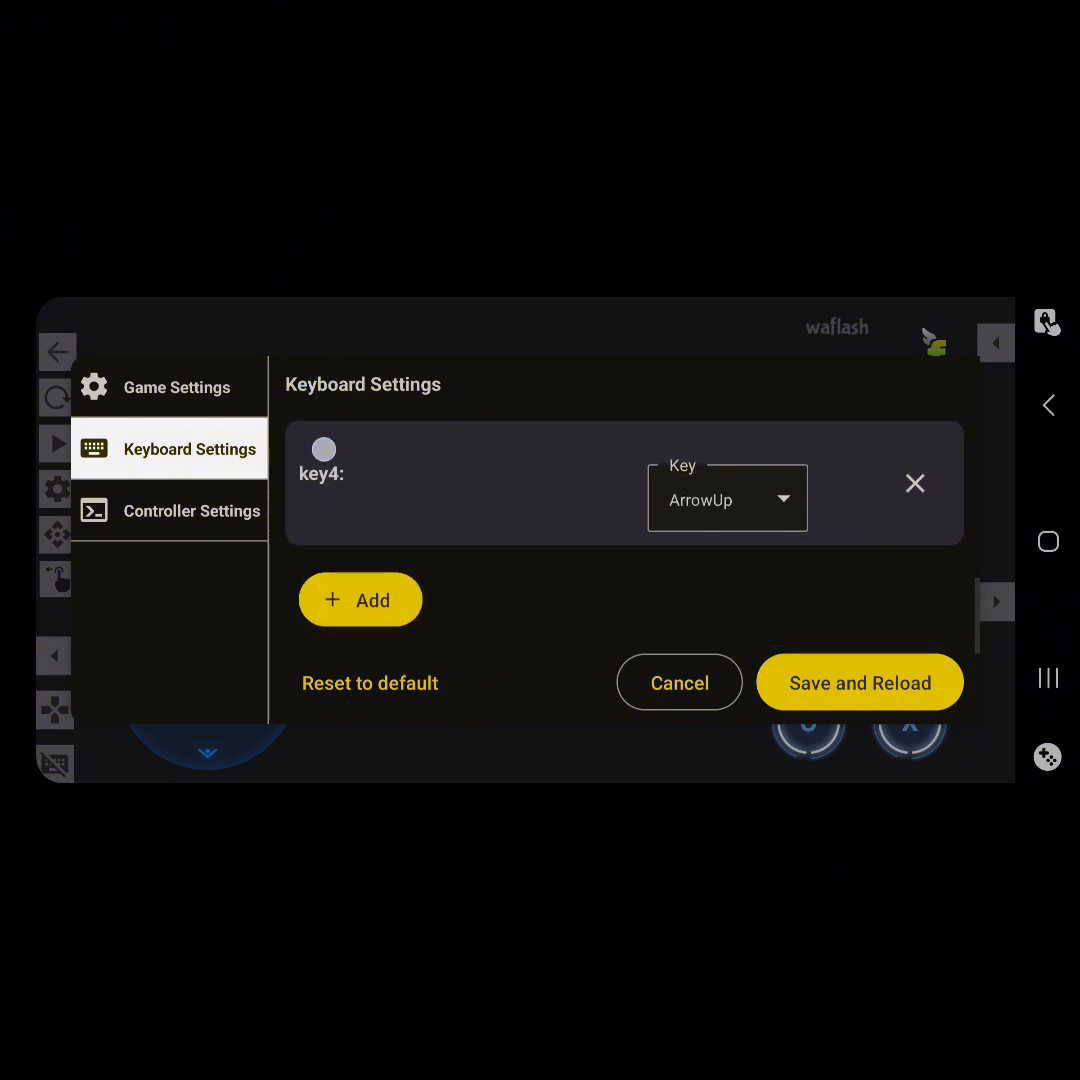
{"action": "left_click", "coordinate": [176, 388]}
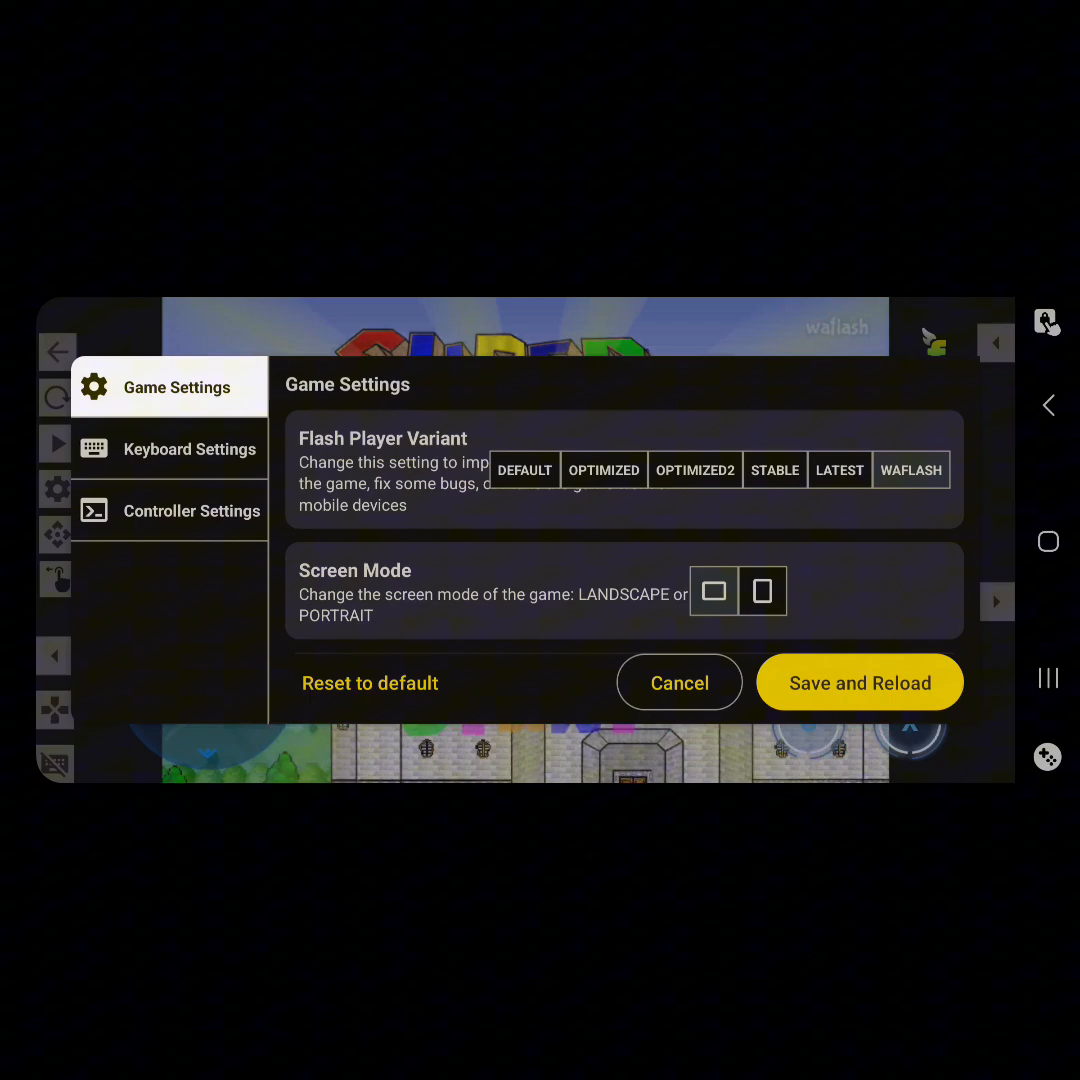
{"action": "left_click", "coordinate": [860, 682]}
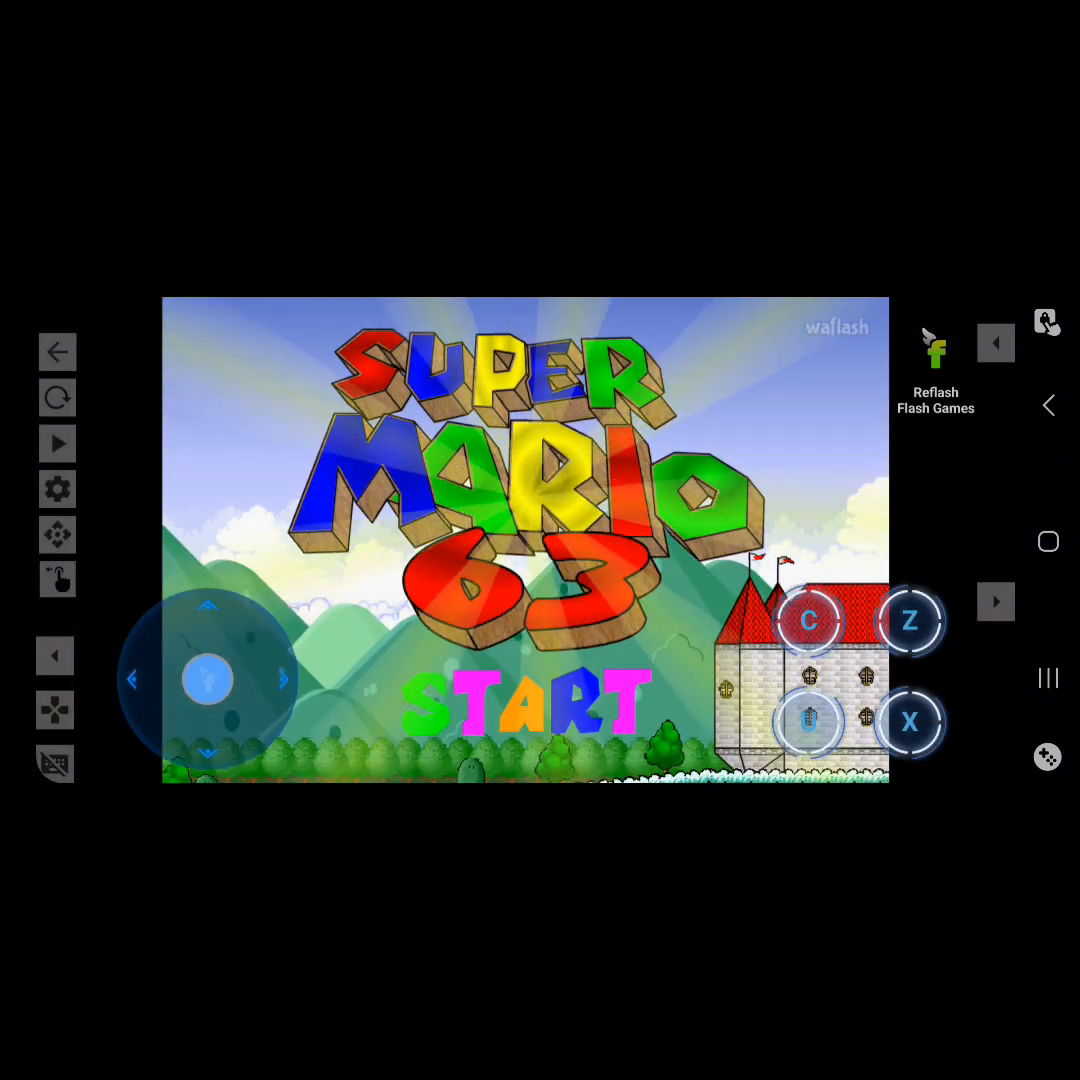